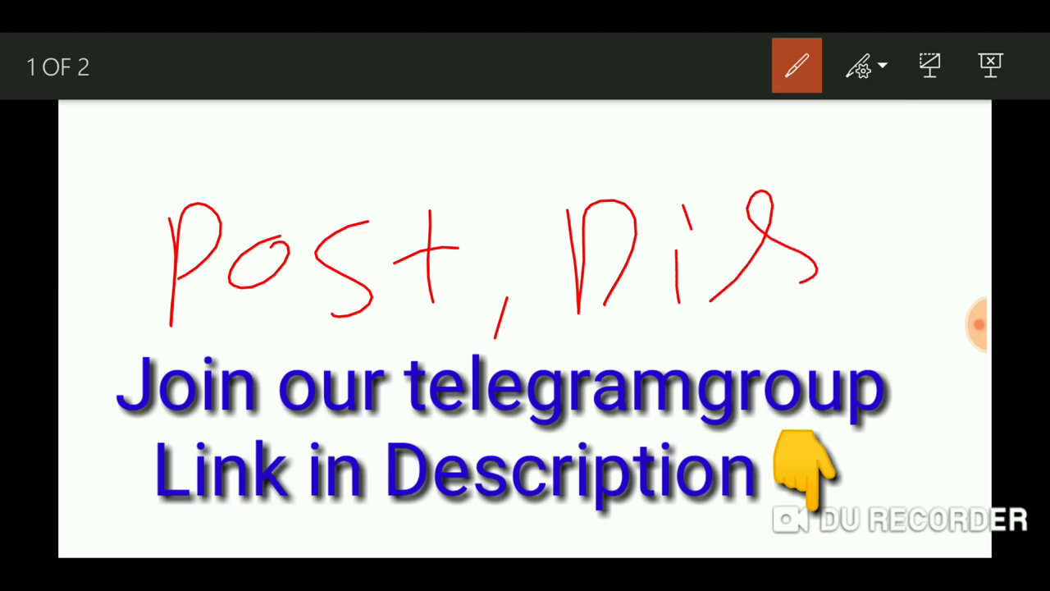
Finish handwriting 'Post, Dist' in red ink and underline it
left_click_drag(837, 188, 854, 250)
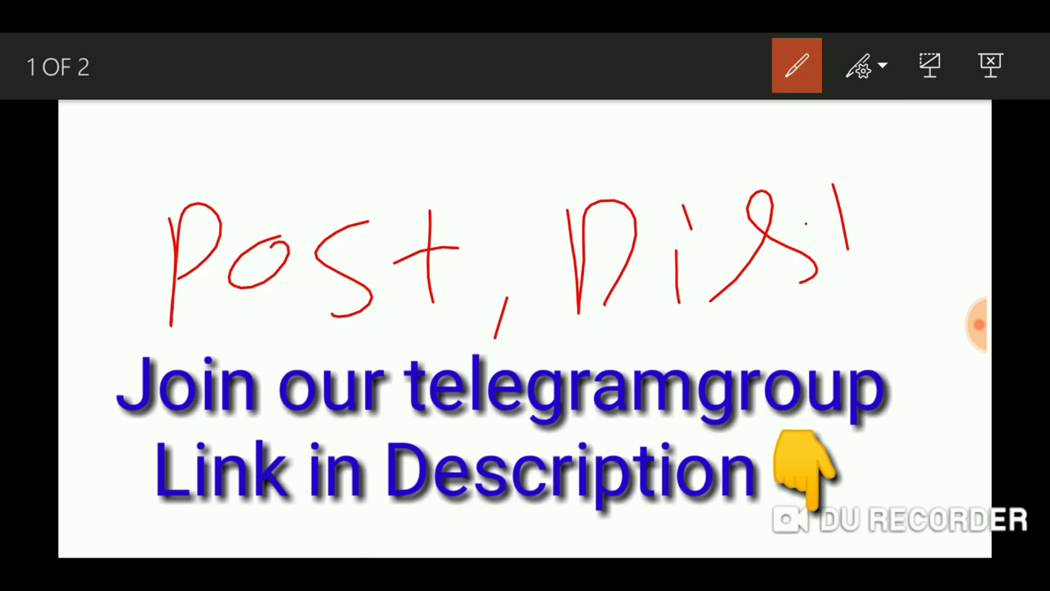
left_click_drag(168, 355, 800, 293)
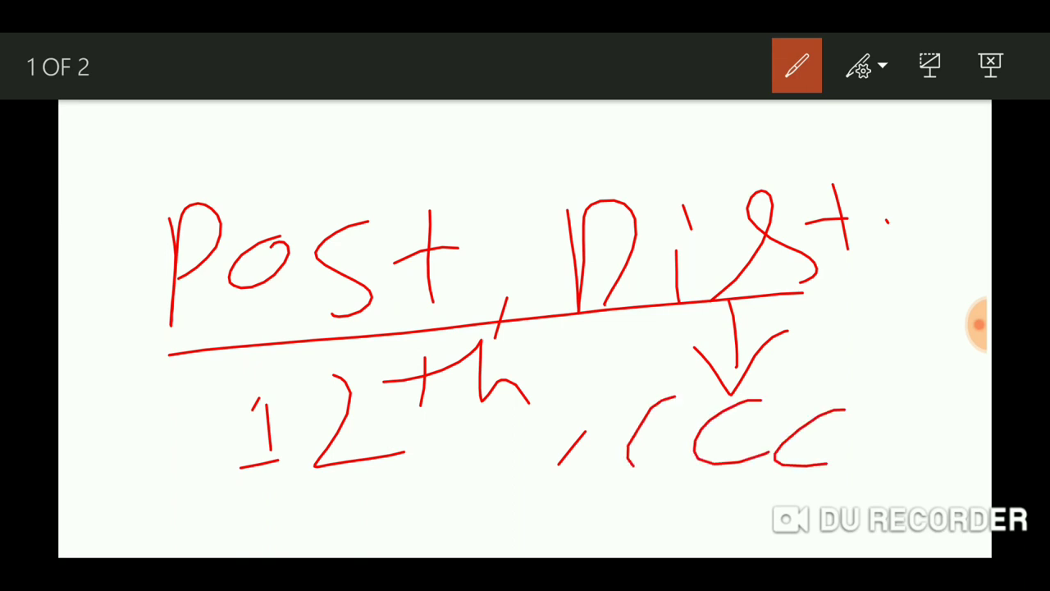
Circle 'Dist' in red ink, add tick marks beside it, and write 8th above Post
left_click_drag(435, 460, 509, 509)
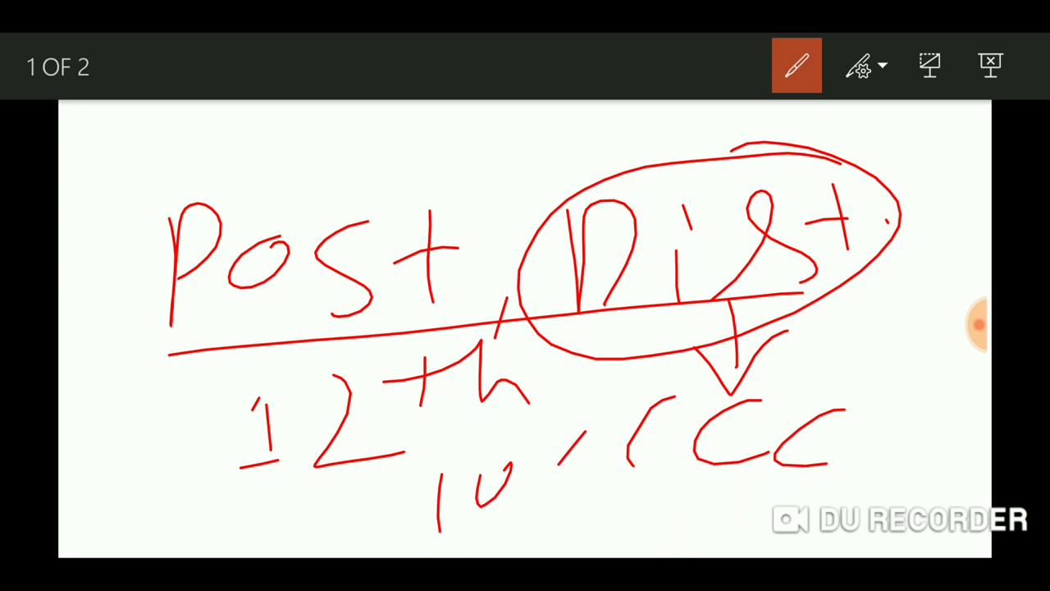
left_click_drag(833, 353, 891, 288)
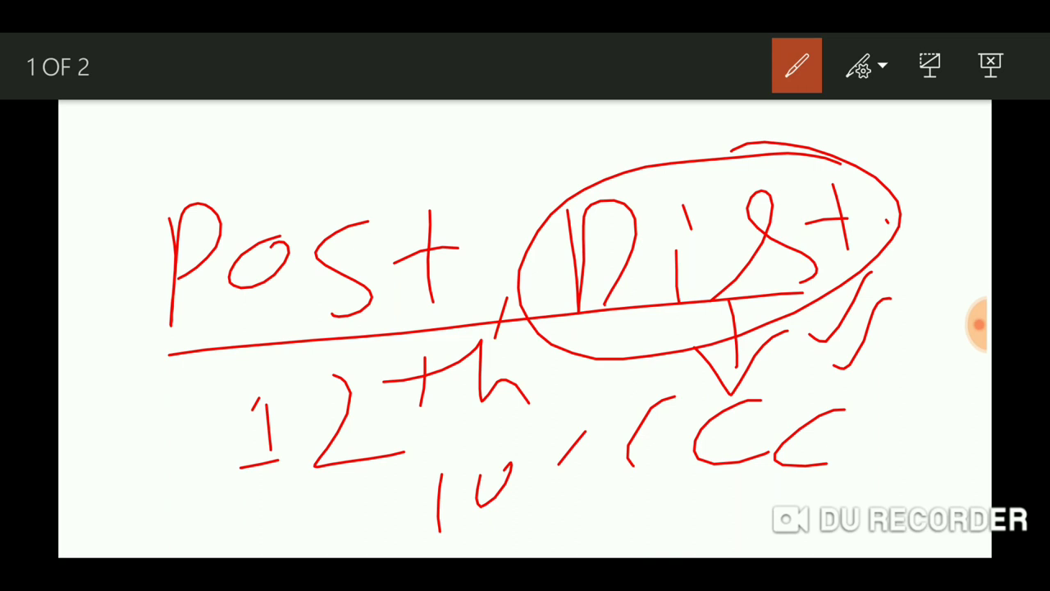
left_click_drag(336, 188, 657, 147)
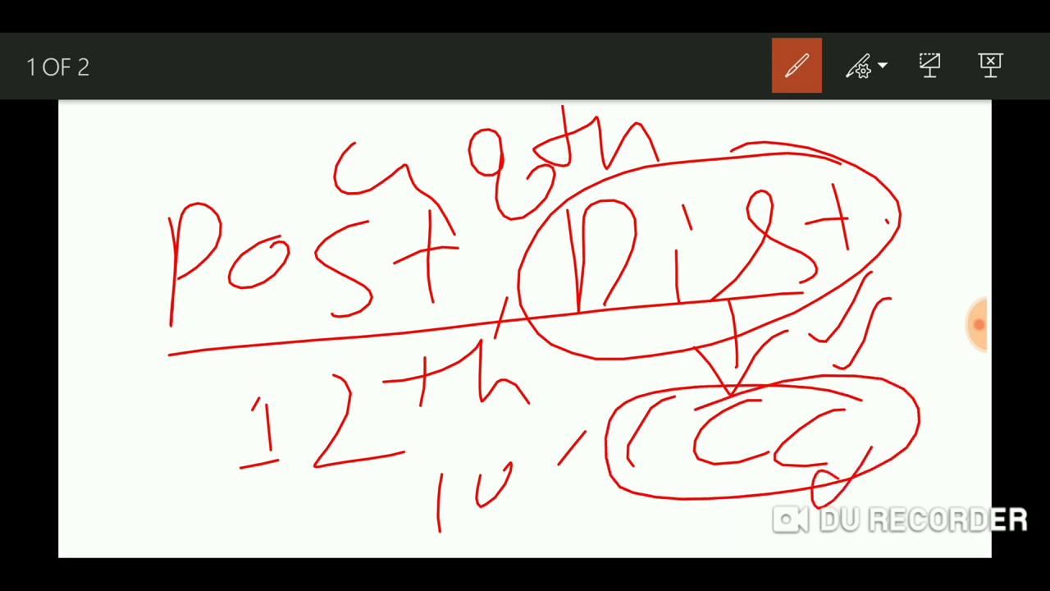
Add red ink marks beside the circled CCC and next to '12th'
left_click_drag(813, 480, 895, 501)
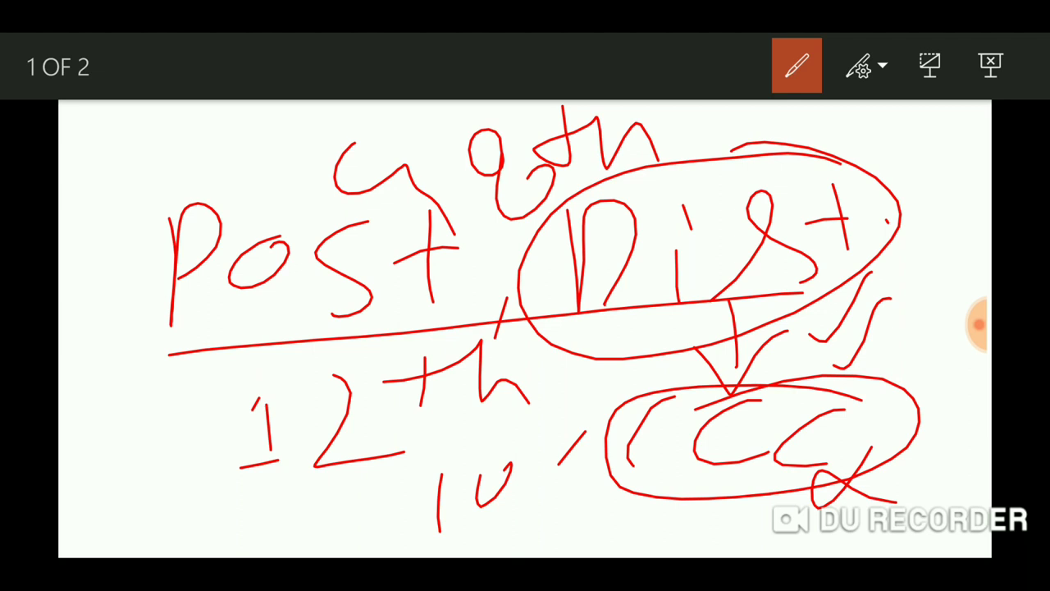
left_click_drag(115, 426, 279, 484)
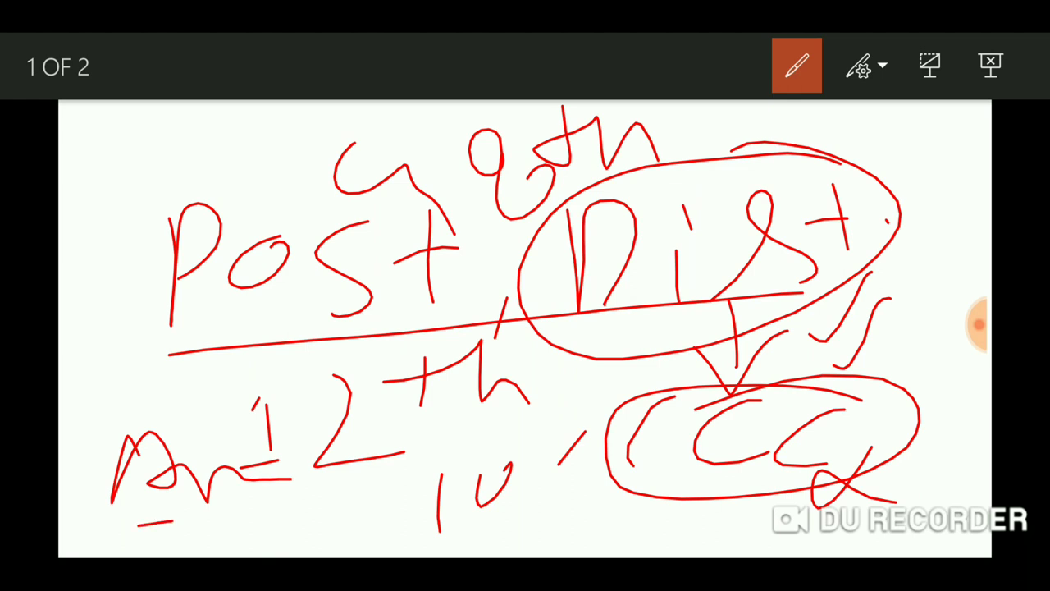